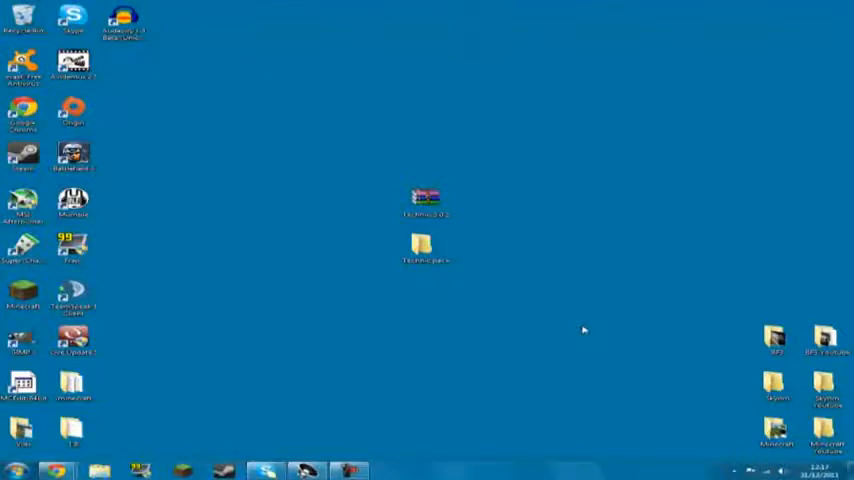
Open the AppData Roaming folder in Explorer via %appdata% and go into .minecraft
{"action": "left_click", "coordinate": [424, 196]}
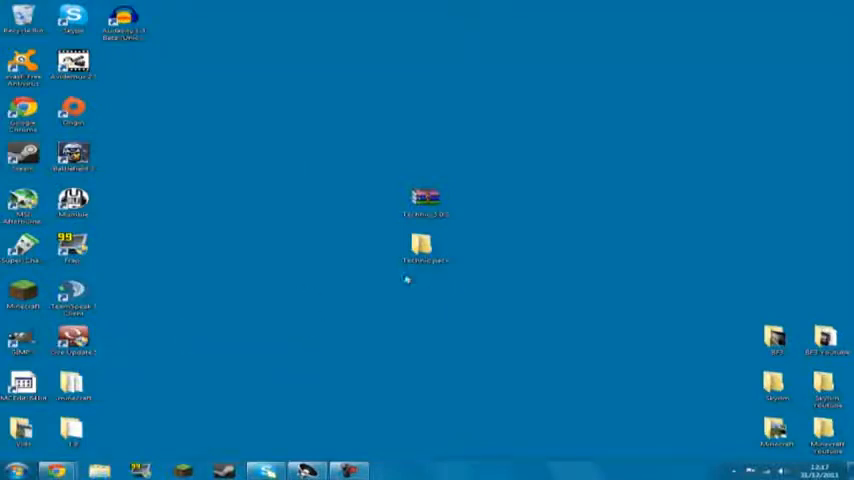
{"action": "left_click", "coordinate": [420, 248]}
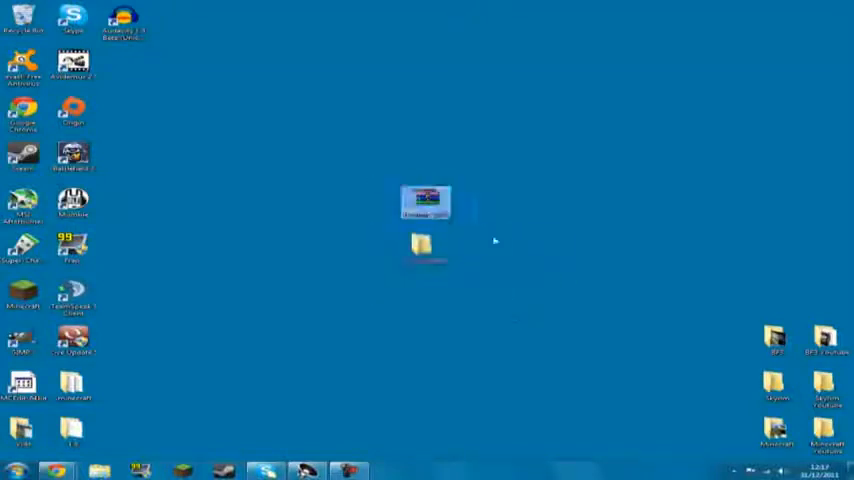
{"action": "left_click", "coordinate": [200, 276]}
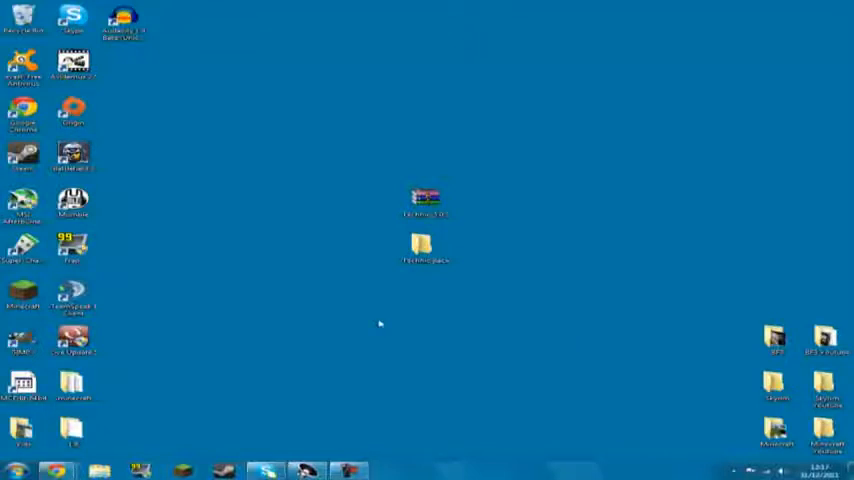
{"action": "mouse_move", "coordinate": [348, 284]}
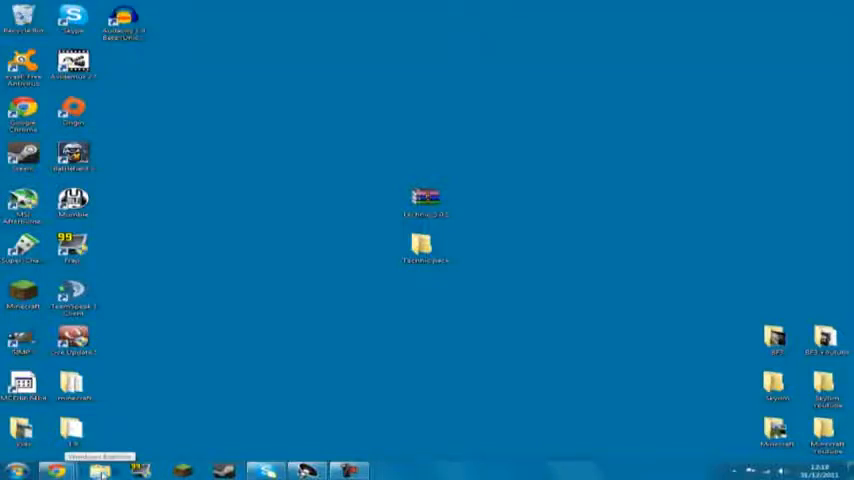
{"action": "left_click", "coordinate": [96, 464]}
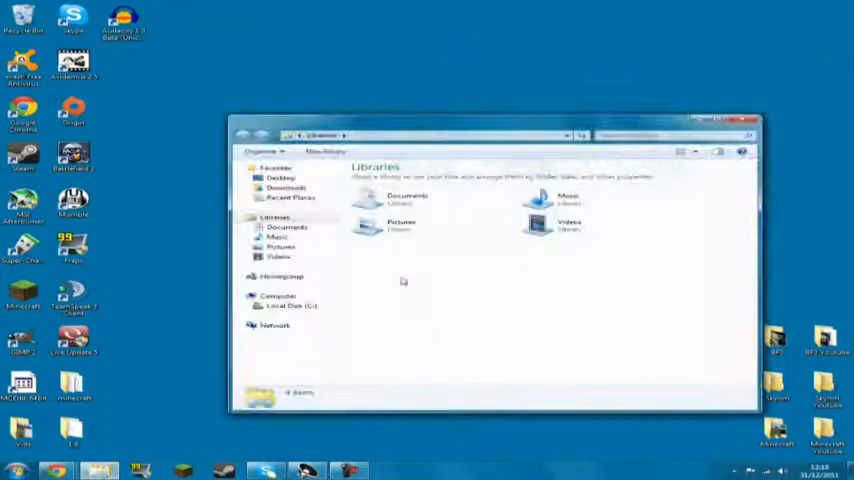
{"action": "left_click", "coordinate": [436, 132]}
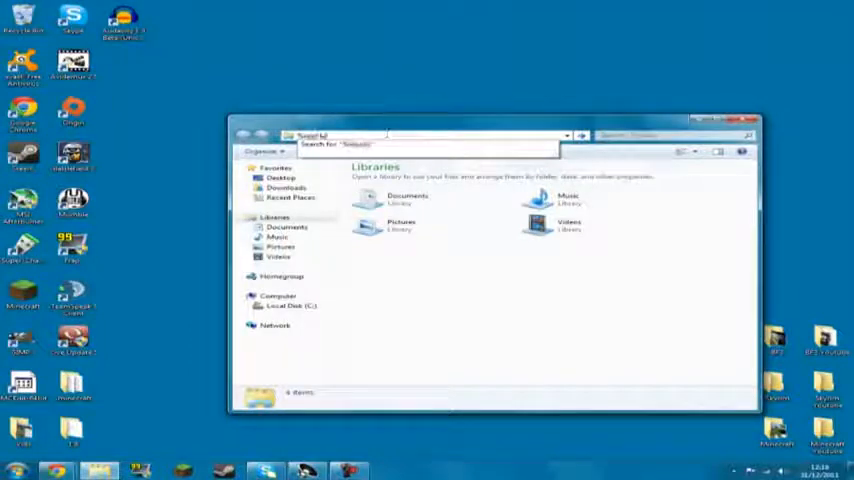
{"action": "type", "text": "%appdata%"}
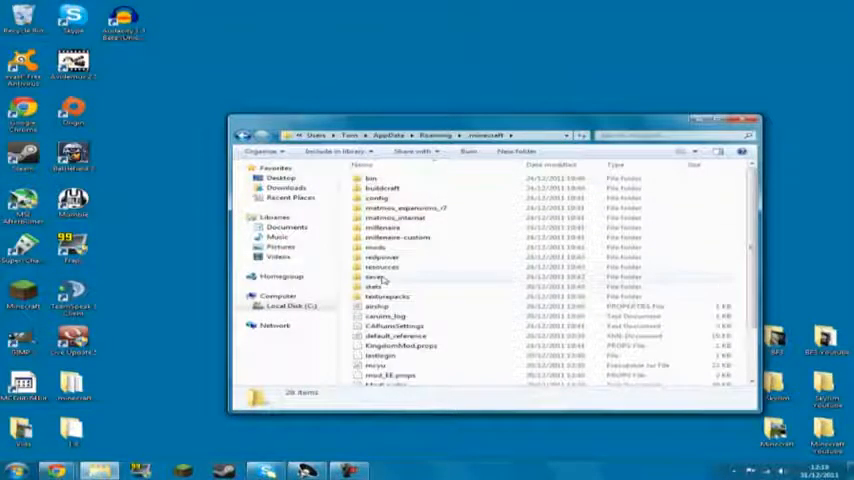
Copy the saves folder out to the desktop and close the .minecraft window
{"action": "right_click", "coordinate": [410, 290]}
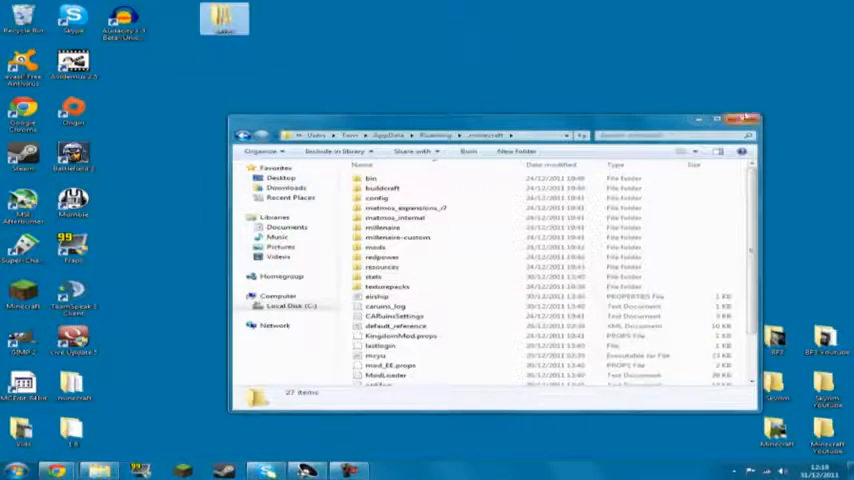
{"action": "left_click", "coordinate": [744, 120]}
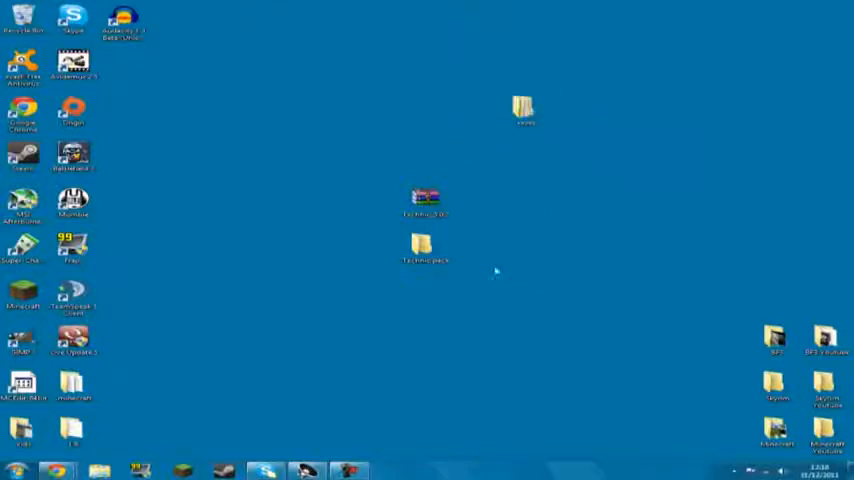
{"action": "mouse_move", "coordinate": [478, 302]}
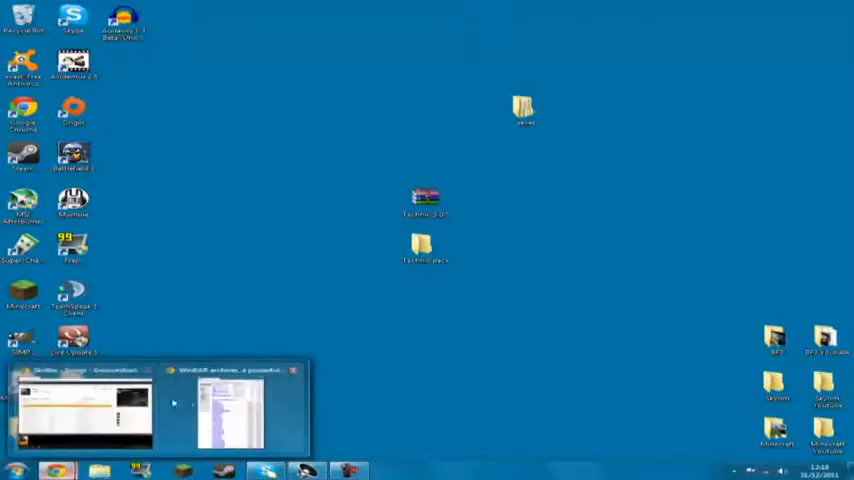
Go to the Technic SSP page on technicpack.net in Chrome and download the pack via Direct Link
{"action": "left_click", "coordinate": [224, 416]}
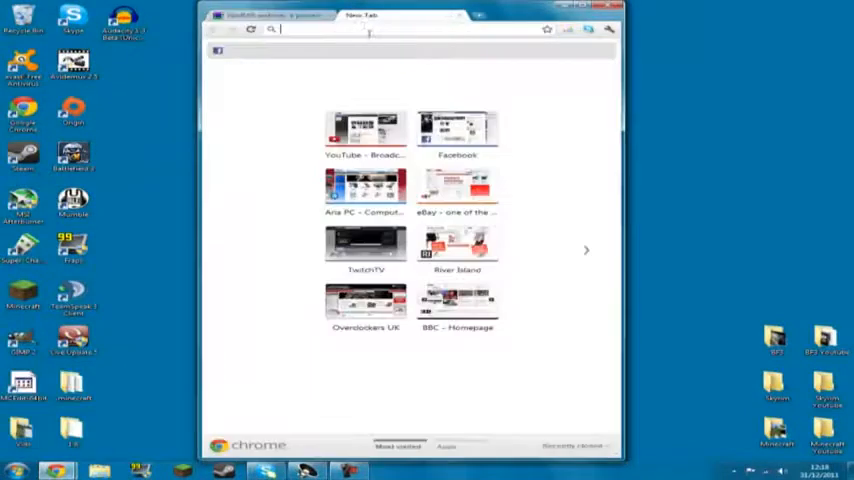
{"action": "type", "text": "technicpack.net"}
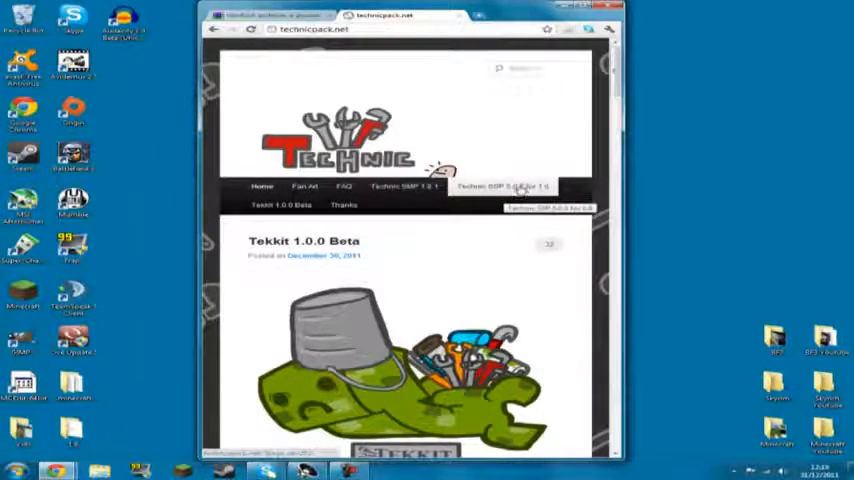
{"action": "left_click", "coordinate": [508, 186]}
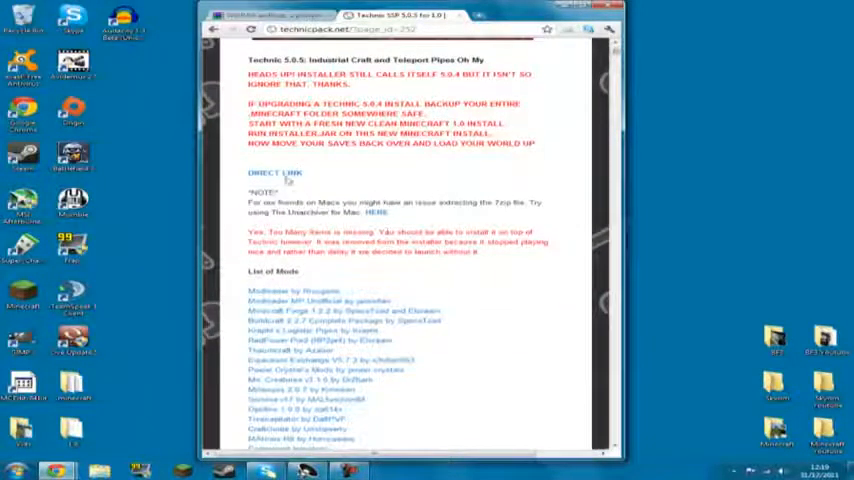
{"action": "left_click", "coordinate": [272, 176]}
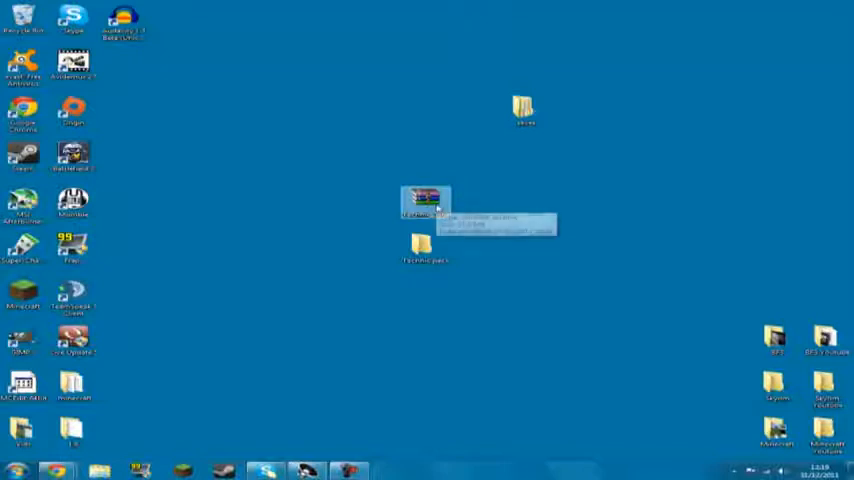
Extract the downloaded Technic archive into the desktop folder with WinRAR
{"action": "right_click", "coordinate": [424, 200]}
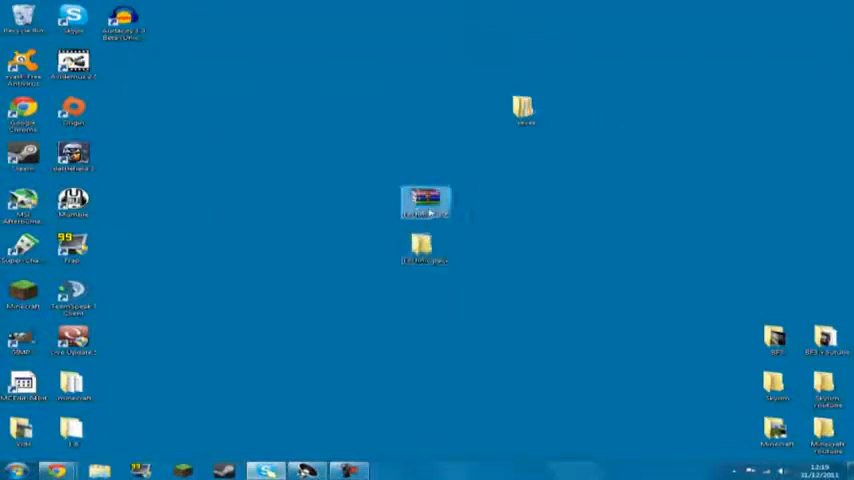
{"action": "right_click", "coordinate": [424, 200]}
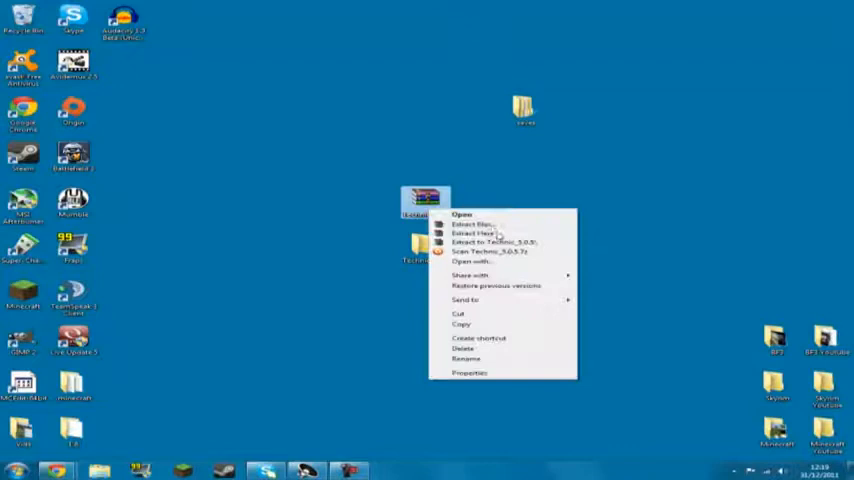
{"action": "left_click", "coordinate": [468, 224]}
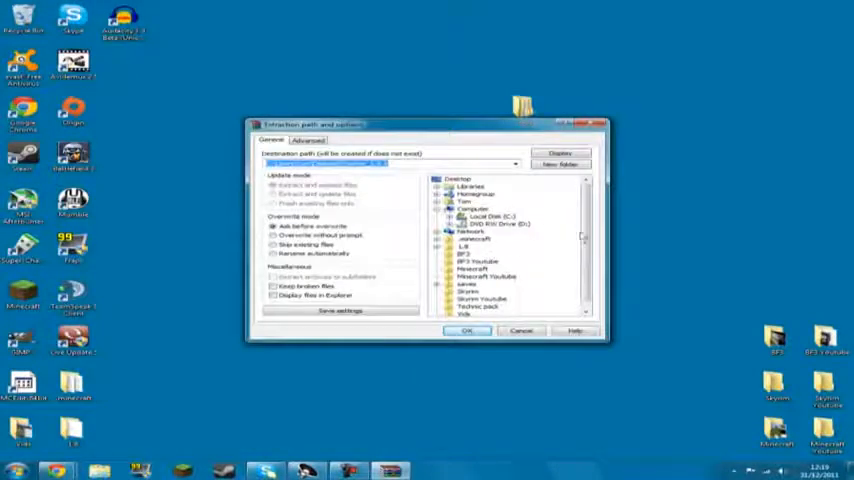
{"action": "left_click_drag", "start_coordinate": [428, 124], "coordinate": [522, 160]}
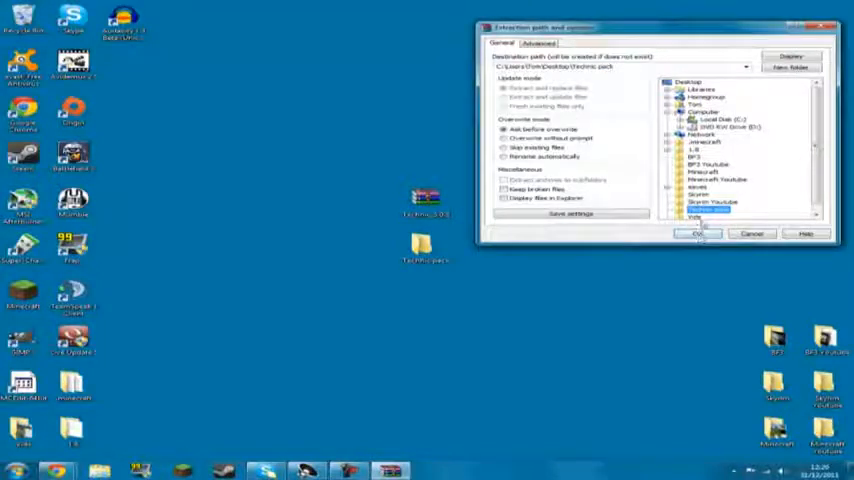
{"action": "left_click", "coordinate": [692, 234]}
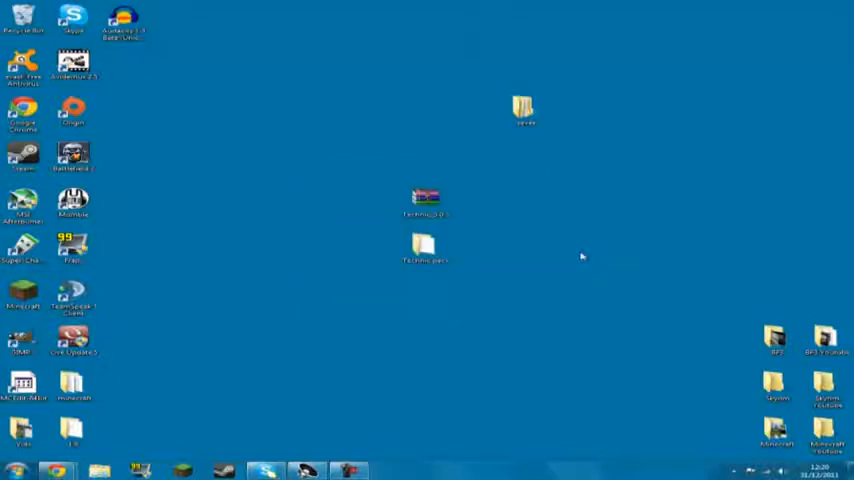
{"action": "double_click", "coordinate": [420, 248]}
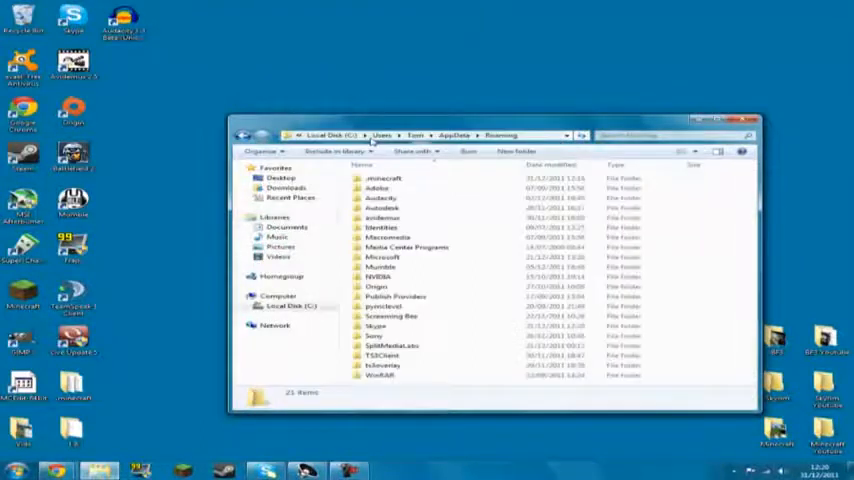
Delete the old .minecraft folder to the Recycle Bin and start the Minecraft launcher
{"action": "left_click", "coordinate": [378, 180]}
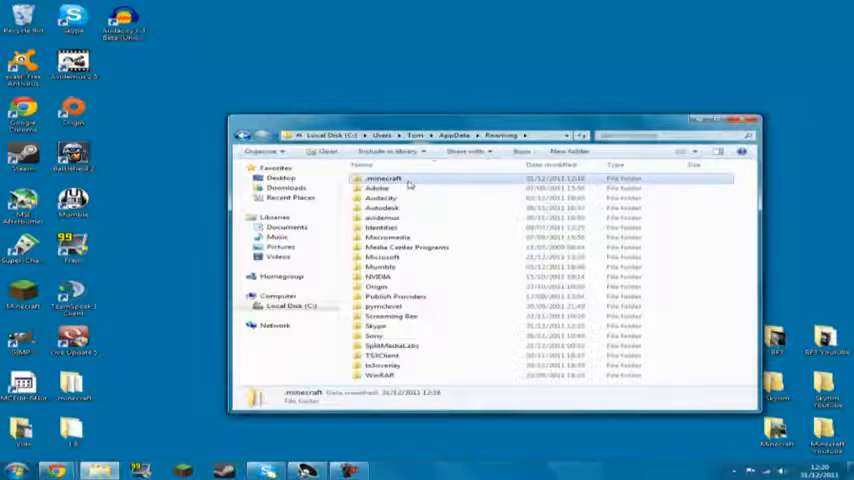
{"action": "key", "text": "Delete"}
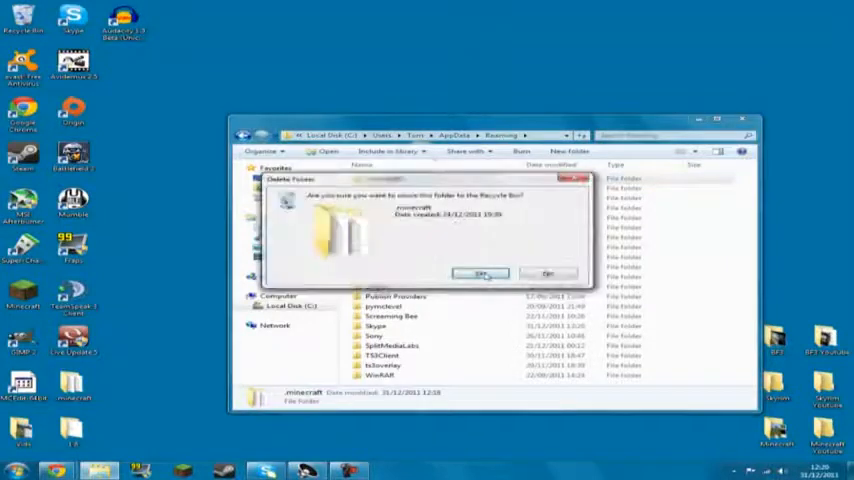
{"action": "left_click", "coordinate": [480, 272]}
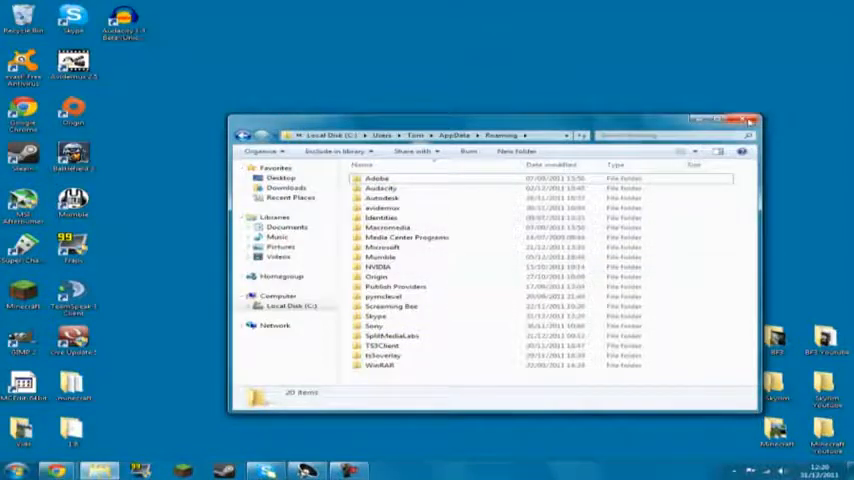
{"action": "left_click", "coordinate": [736, 118]}
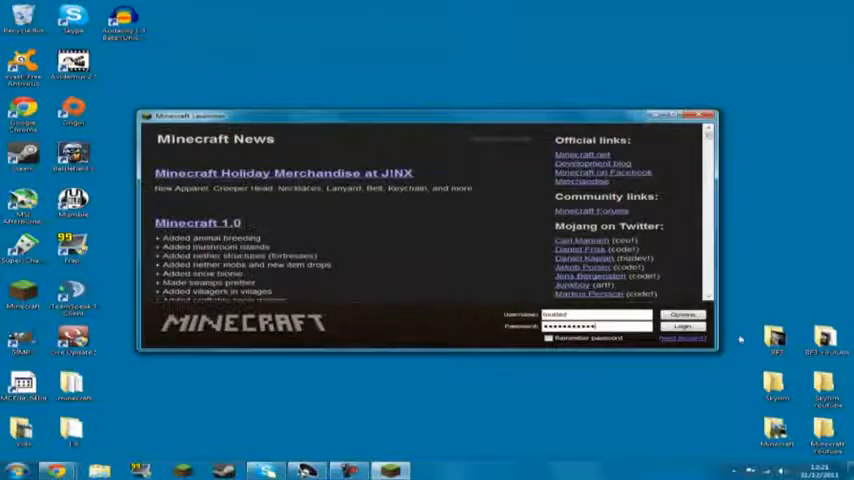
Log in to the Minecraft launcher so a fresh .minecraft is created
{"action": "left_click", "coordinate": [684, 328]}
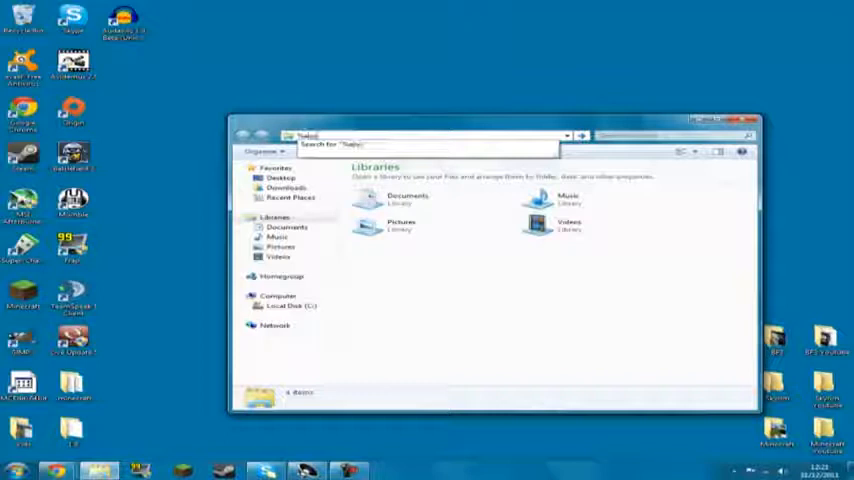
Check the new .minecraft in AppData Roaming, then open the Technic pack folder and select Technic_Installer
{"action": "type", "text": "%appdata%"}
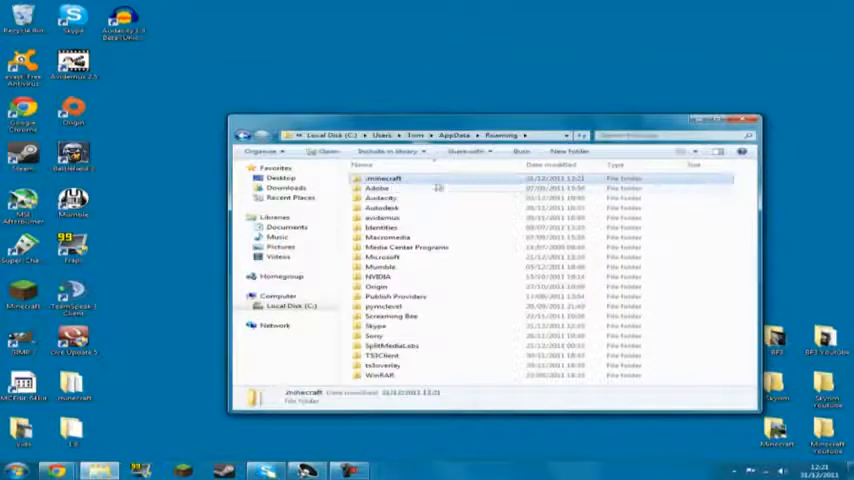
{"action": "left_click", "coordinate": [392, 178]}
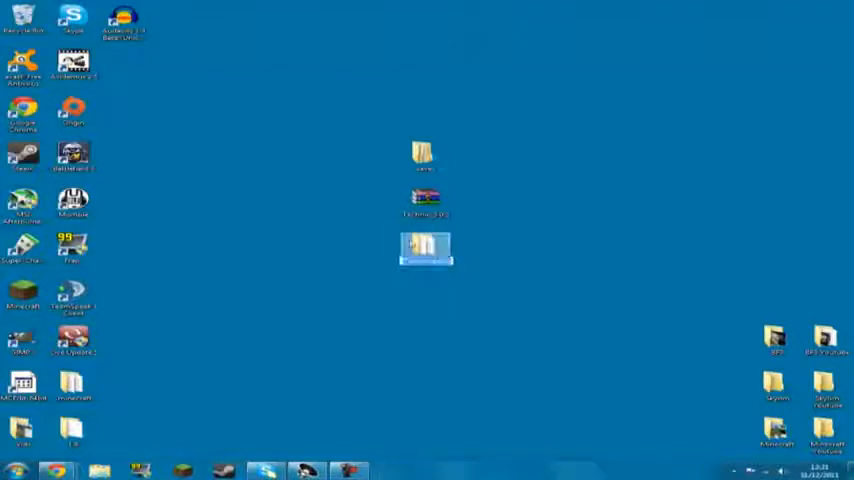
{"action": "double_click", "coordinate": [424, 248]}
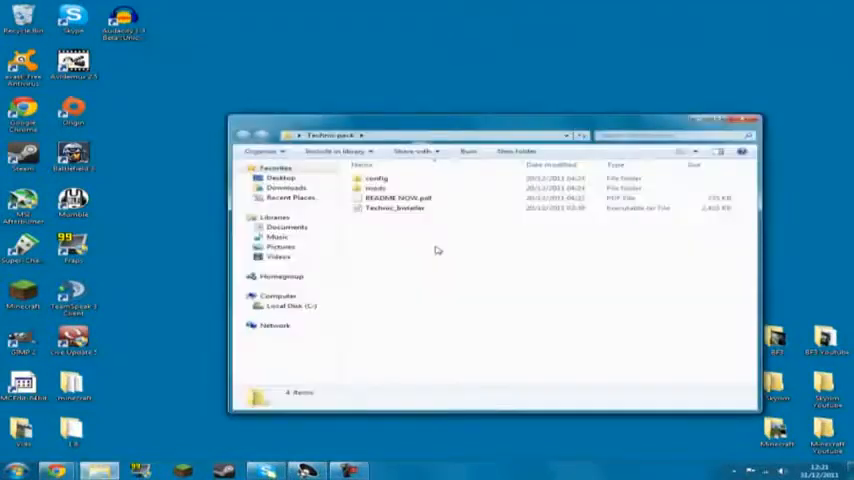
{"action": "left_click", "coordinate": [392, 208]}
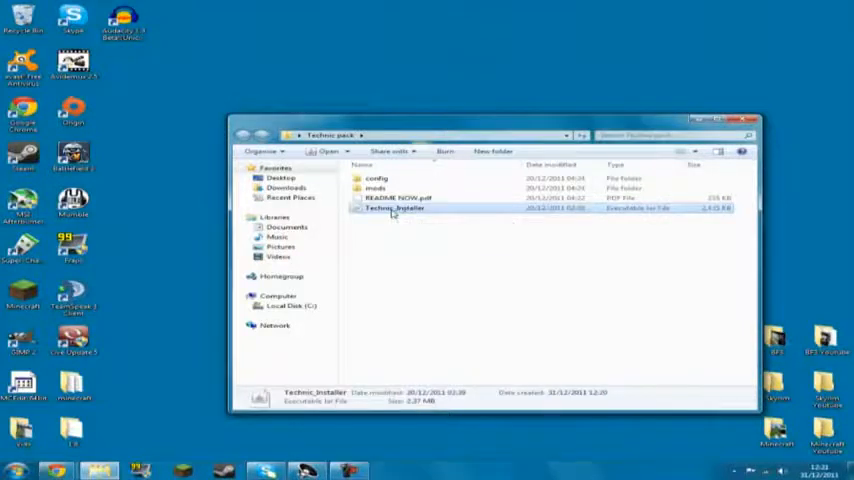
Run Technic_Installer with the Custom mod preset, install the mods and finish
{"action": "double_click", "coordinate": [396, 208]}
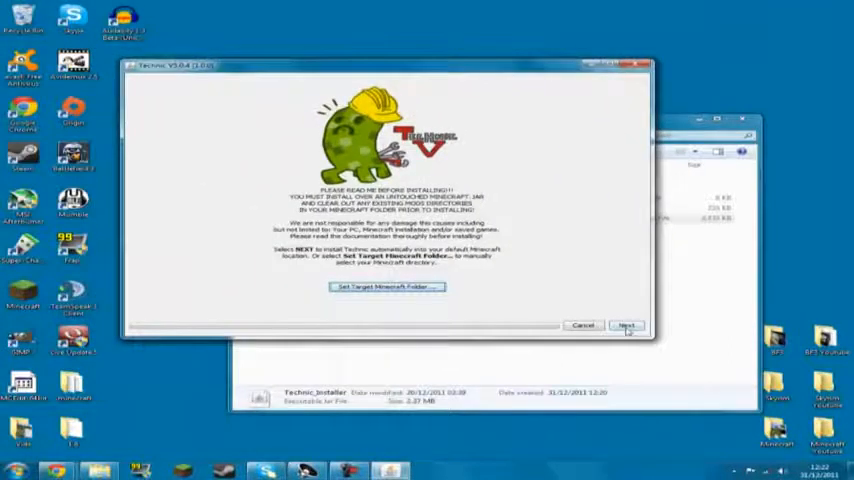
{"action": "left_click", "coordinate": [628, 324]}
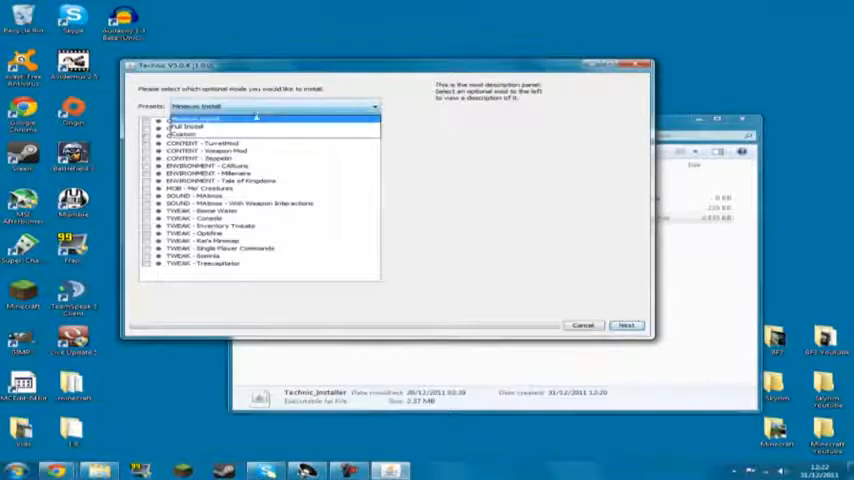
{"action": "left_click", "coordinate": [256, 118]}
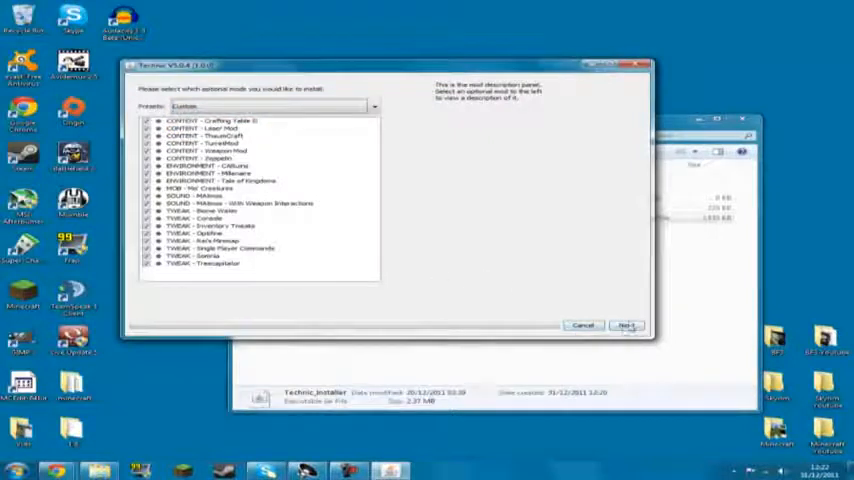
{"action": "left_click", "coordinate": [628, 324]}
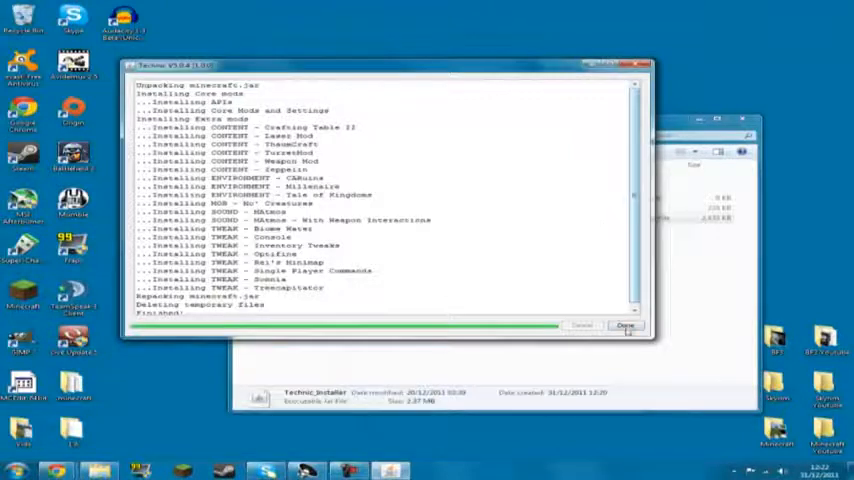
{"action": "left_click", "coordinate": [624, 324]}
{"action": "type", "text": "toomany"}
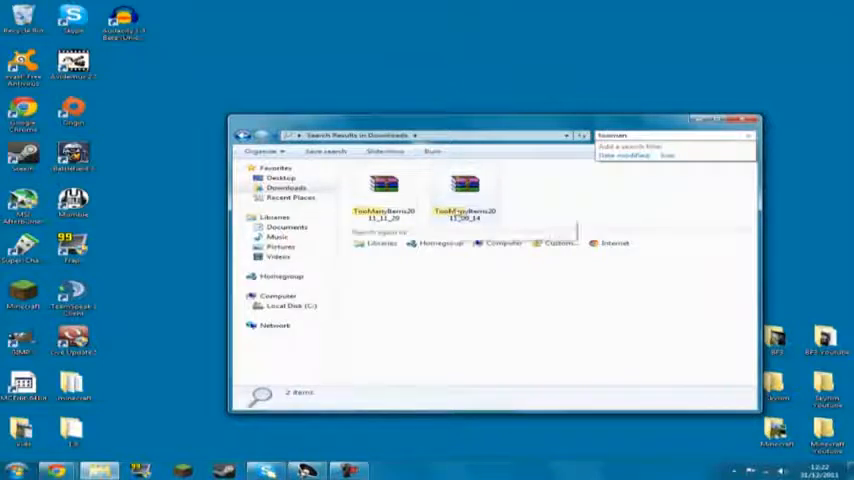
{"action": "mouse_move", "coordinate": [380, 184]}
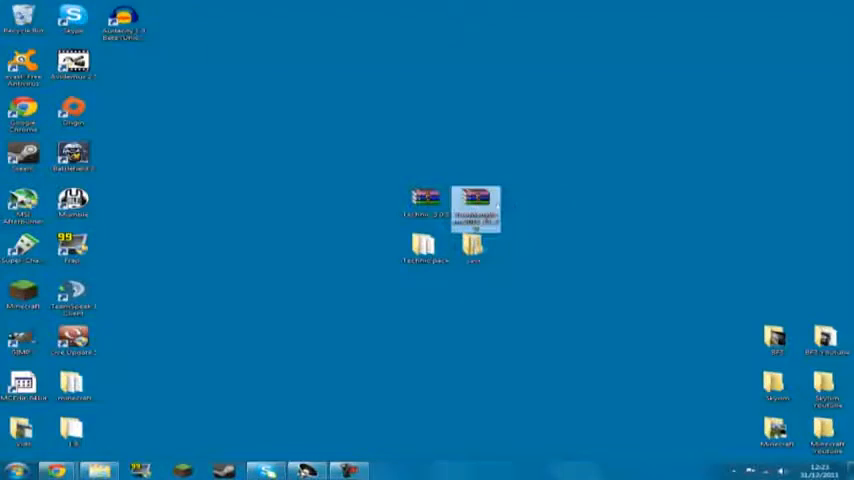
Open the TooManyItems zip in WinRAR and dismiss the trial reminder
{"action": "right_click", "coordinate": [474, 200]}
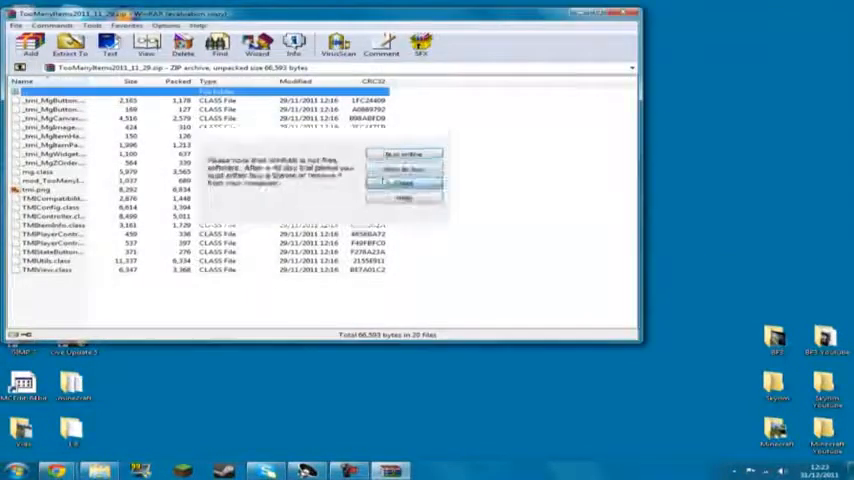
{"action": "left_click", "coordinate": [404, 184]}
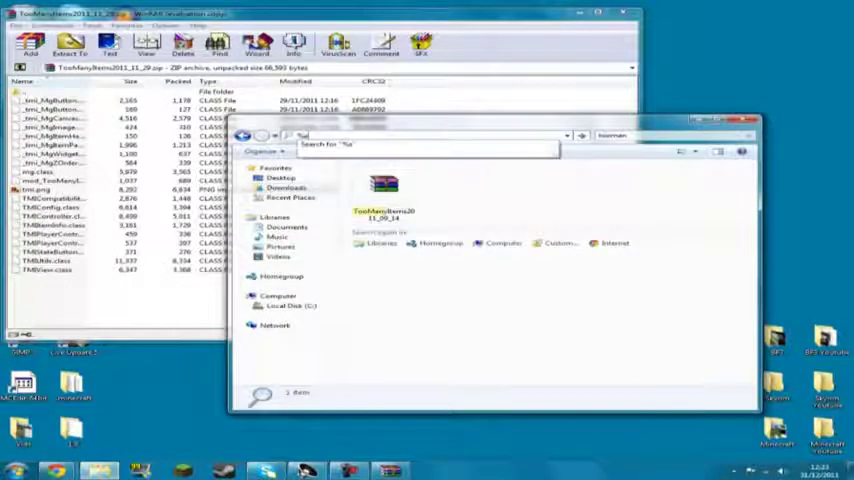
Open minecraft.jar from .minecraft\bin in WinRAR via Open with
{"action": "type", "text": "%appdata%"}
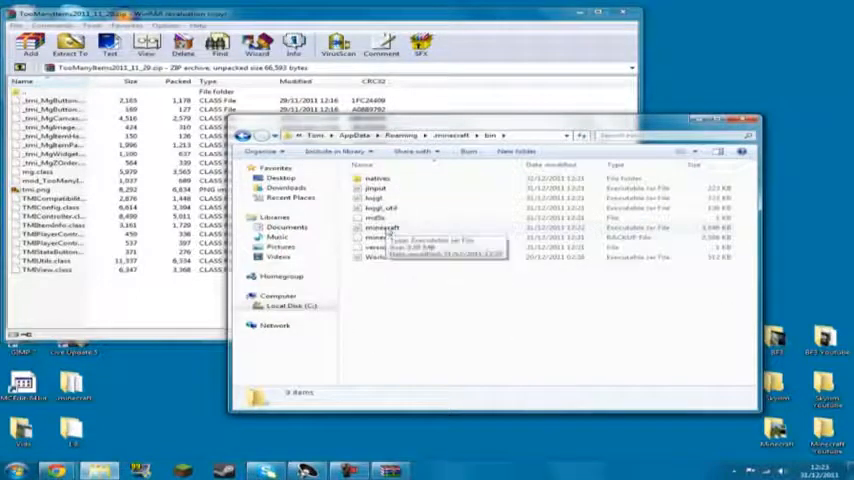
{"action": "right_click", "coordinate": [378, 228]}
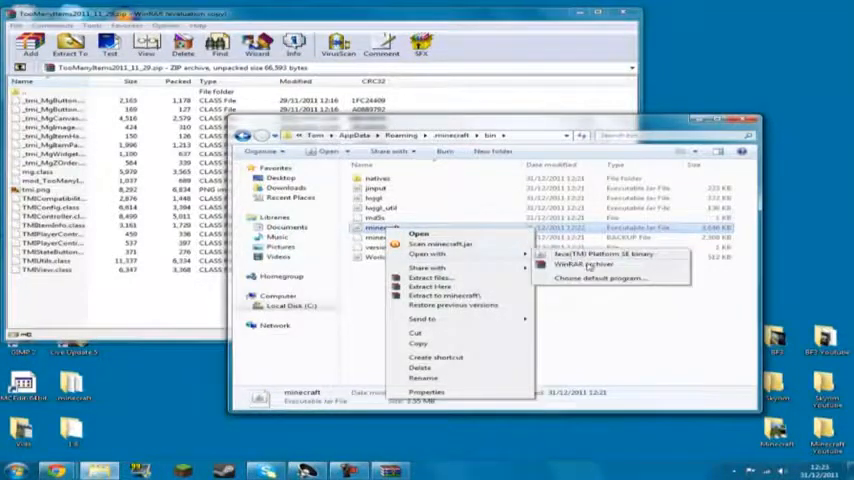
{"action": "left_click", "coordinate": [586, 260]}
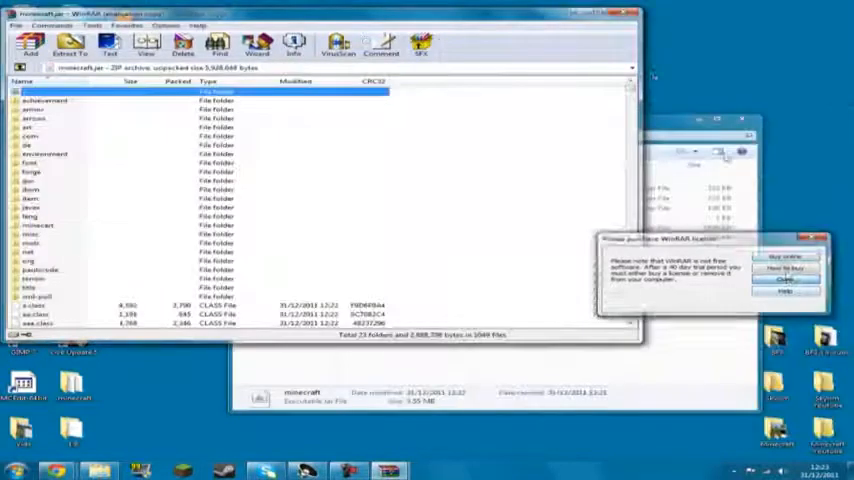
Add the TooManyItems class files into minecraft.jar and confirm
{"action": "left_click", "coordinate": [772, 278]}
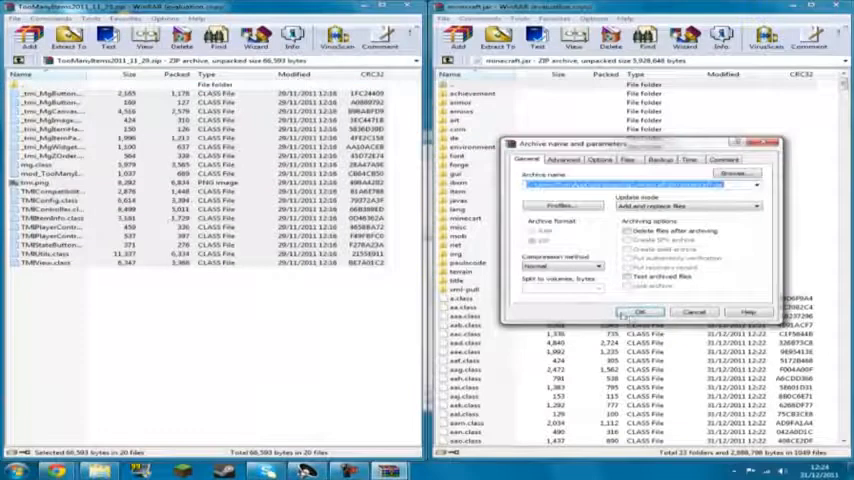
{"action": "left_click", "coordinate": [648, 312]}
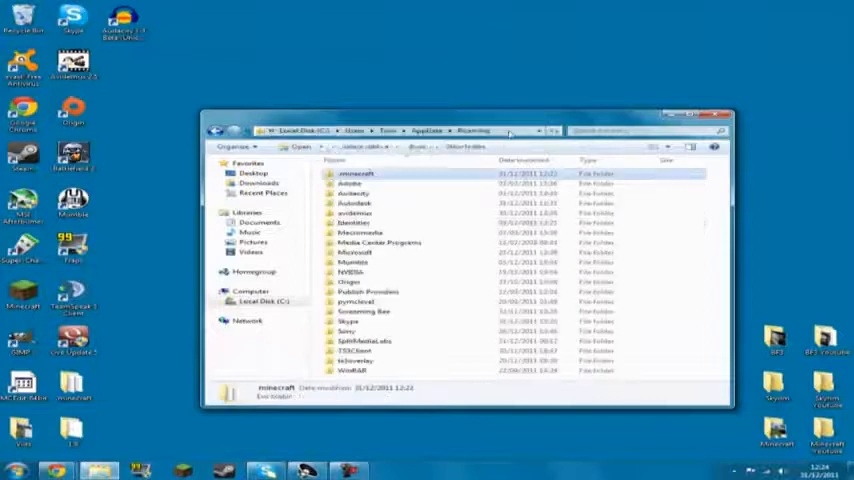
Delete the fresh saves folder inside .minecraft and bring in the backed-up saves from the desktop
{"action": "double_click", "coordinate": [356, 172]}
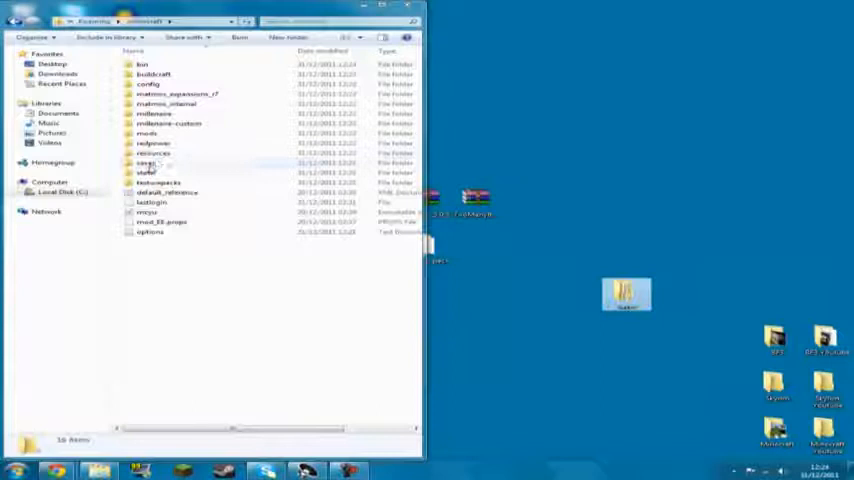
{"action": "left_click", "coordinate": [148, 164]}
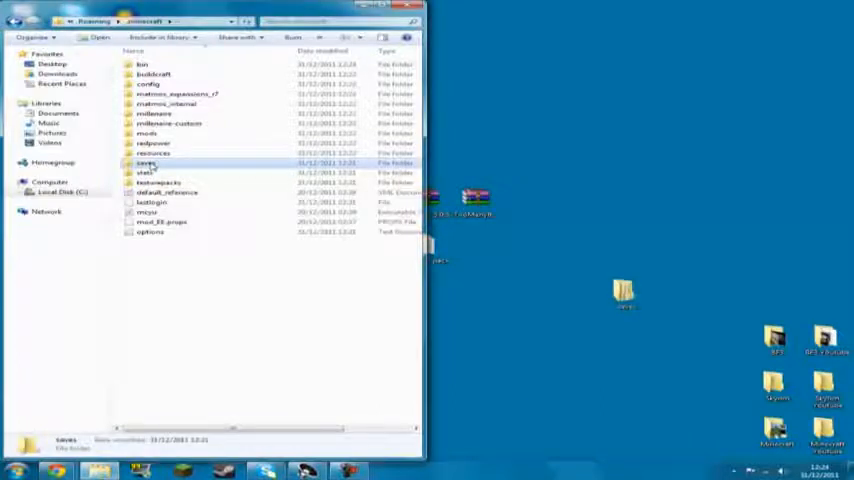
{"action": "key", "text": "Delete"}
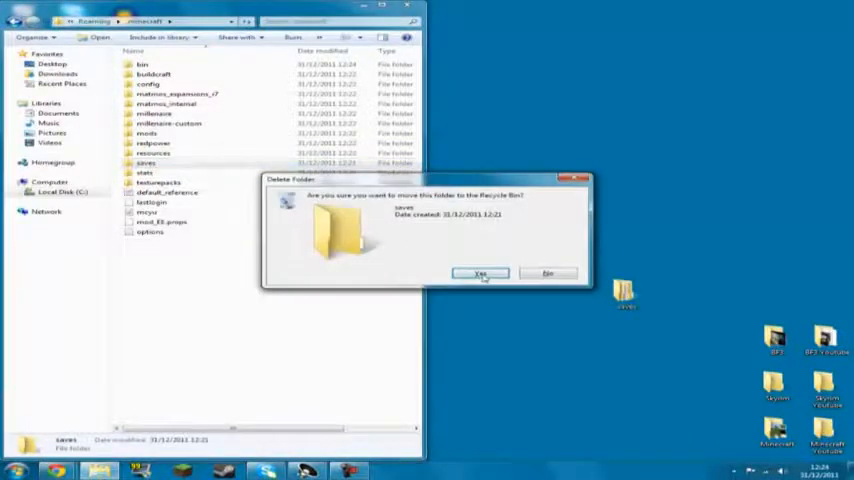
{"action": "left_click", "coordinate": [482, 272]}
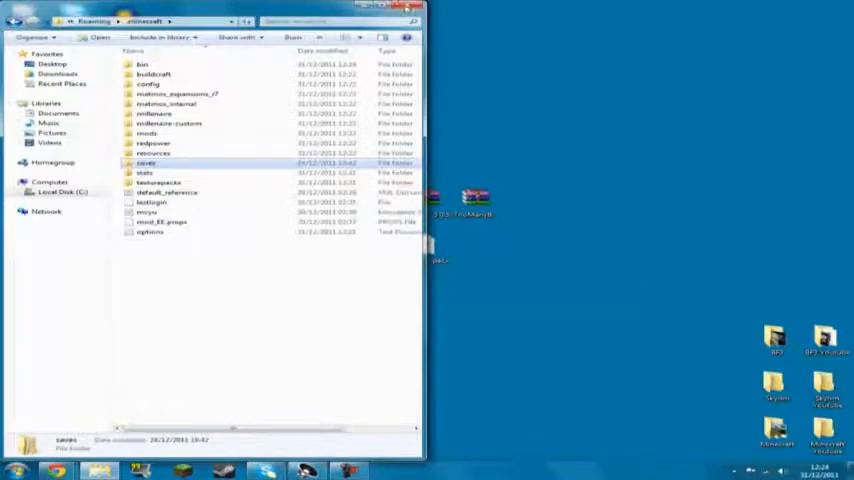
{"action": "left_click", "coordinate": [396, 22]}
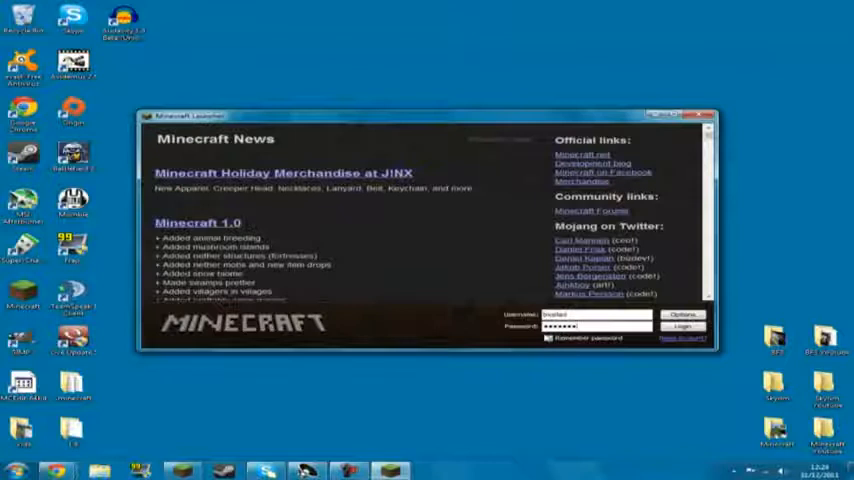
Log in, enter Singleplayer and select the Lets play TECHNIC LEGIT world
{"action": "left_click", "coordinate": [684, 326]}
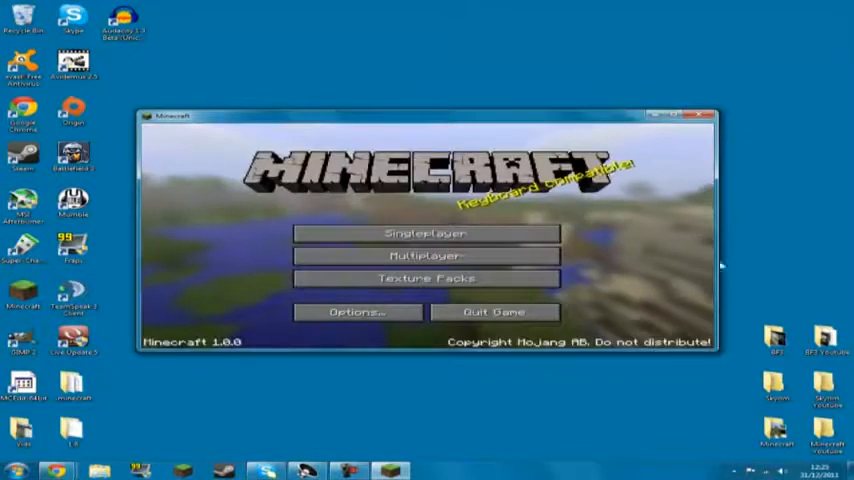
{"action": "left_click", "coordinate": [430, 232]}
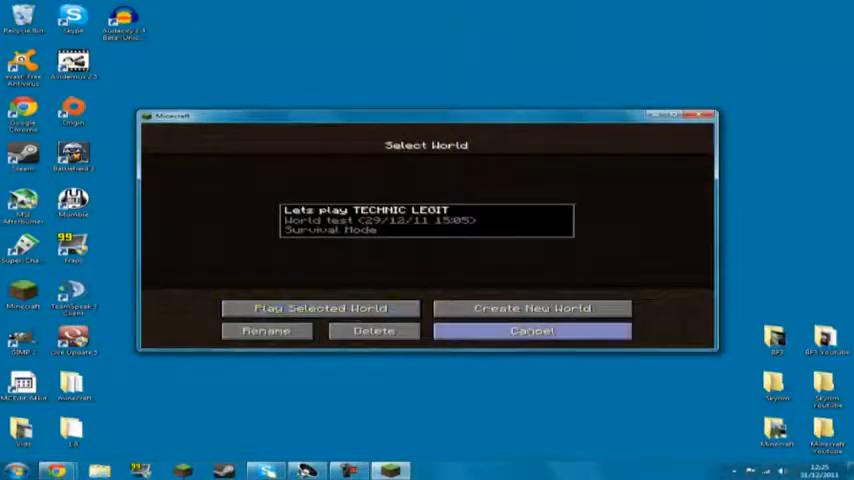
{"action": "left_click", "coordinate": [528, 330]}
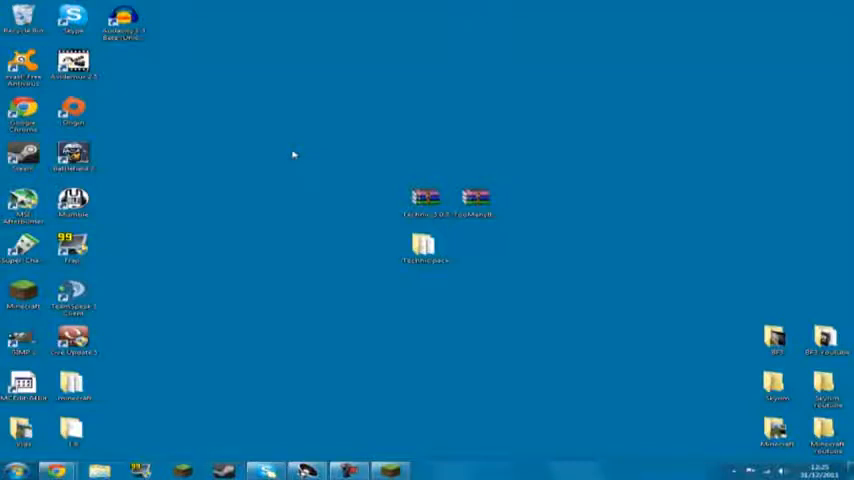
{"action": "mouse_move", "coordinate": [510, 206]}
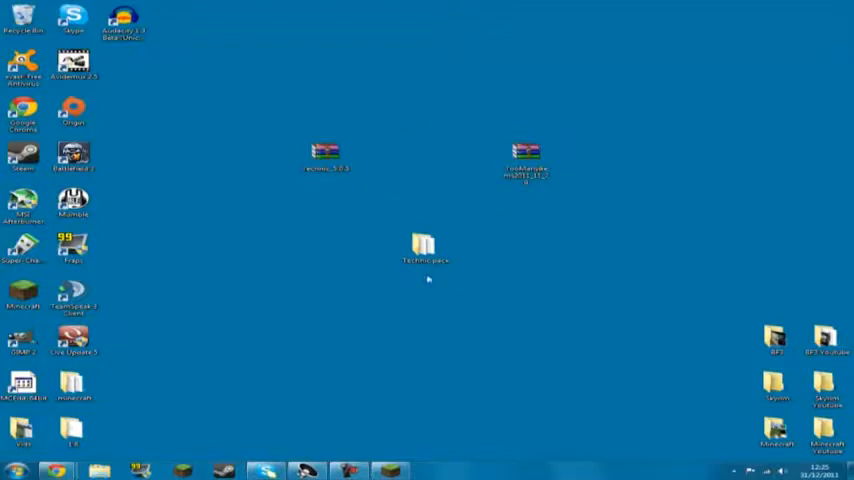
{"action": "mouse_move", "coordinate": [562, 244]}
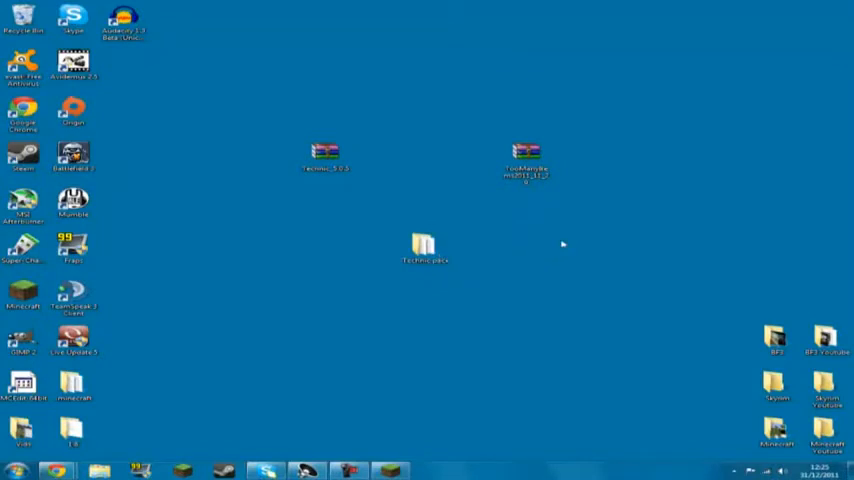